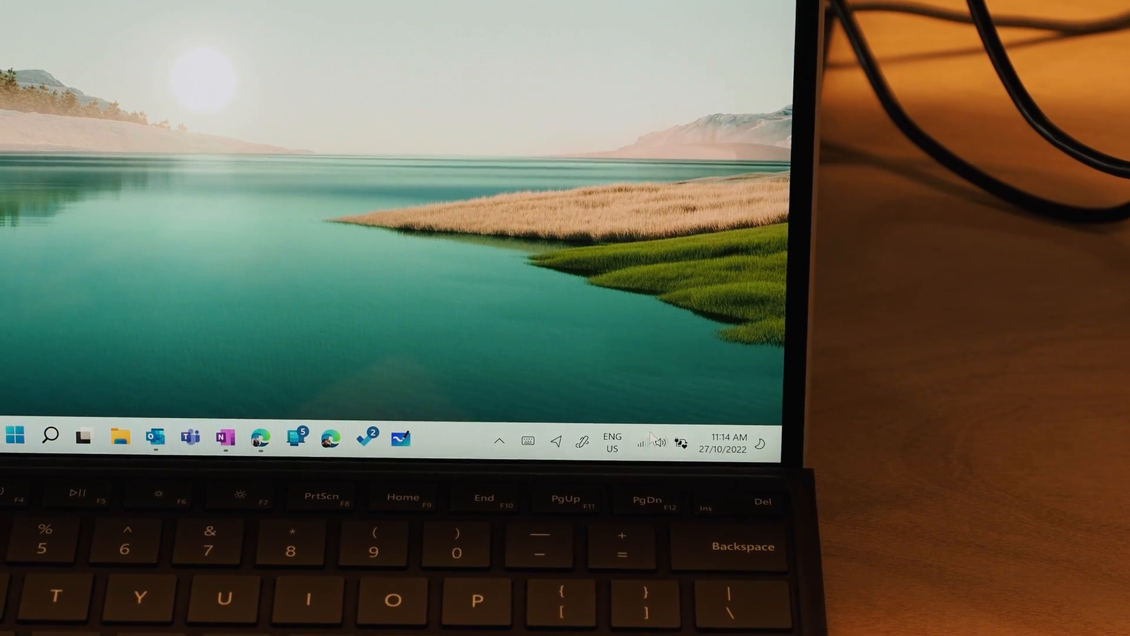
mouse_move(652, 442)
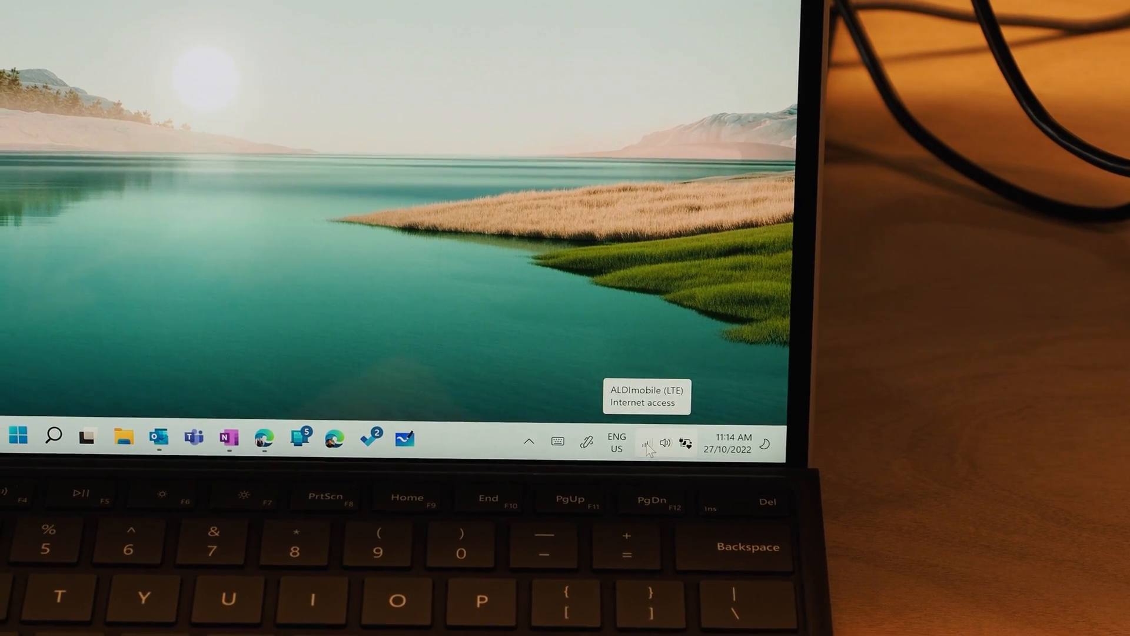
Acknowledge the Dropbox incompatibility error and open the synced OneDrive folder from the tray flyout
click(651, 443)
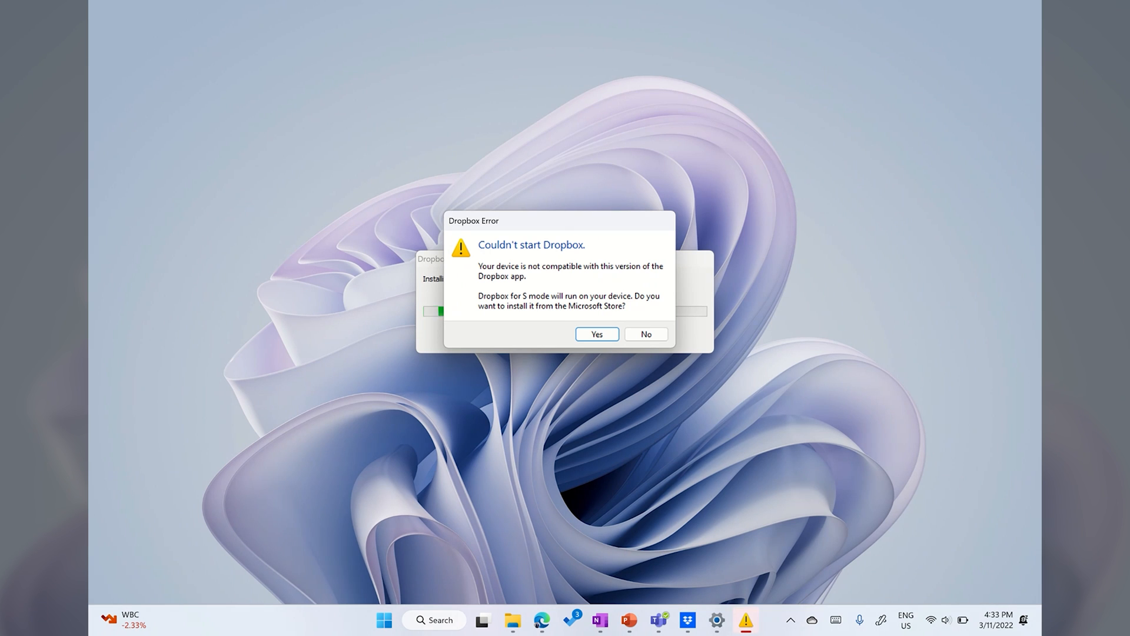
click(647, 335)
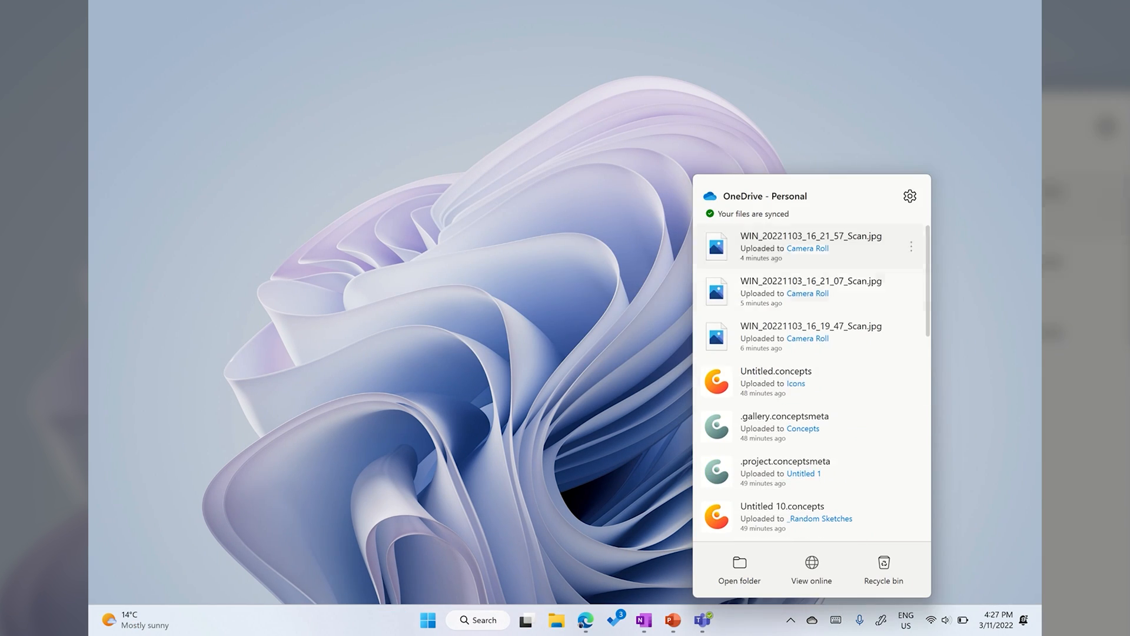
click(740, 567)
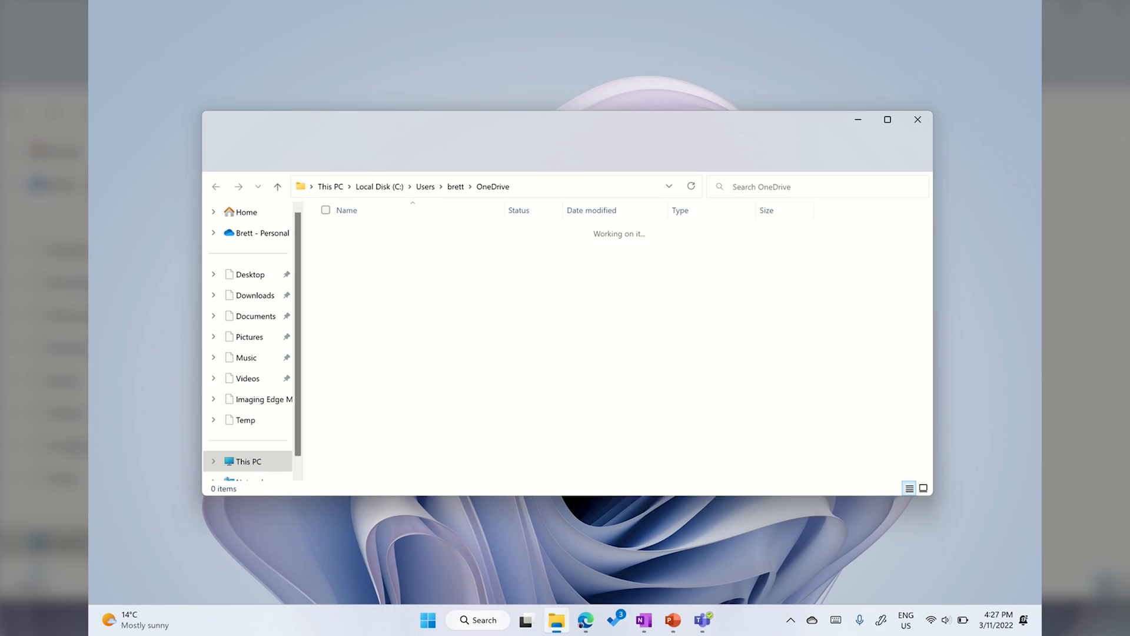